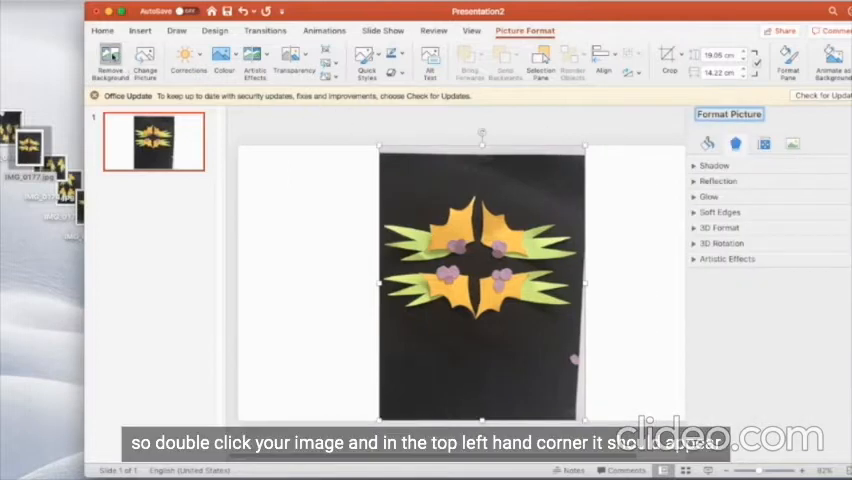
# Remove the black background from the flower photo and keep the changes
pyautogui.click(109, 57)
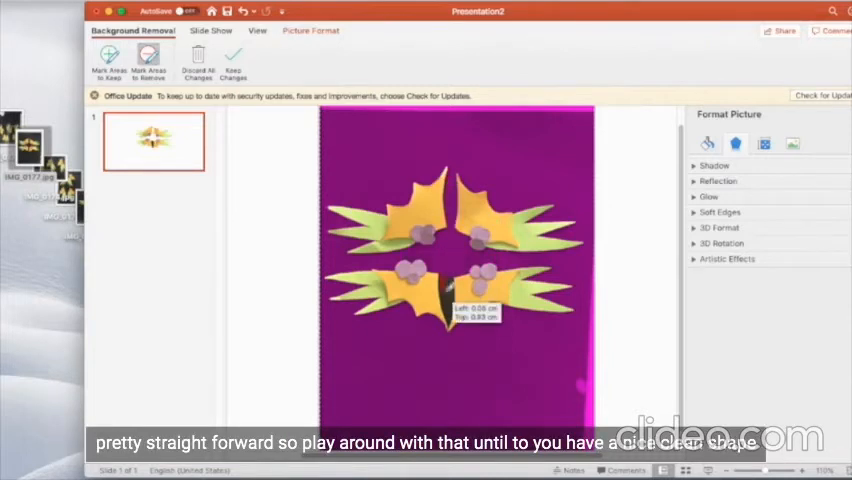
pyautogui.click(232, 62)
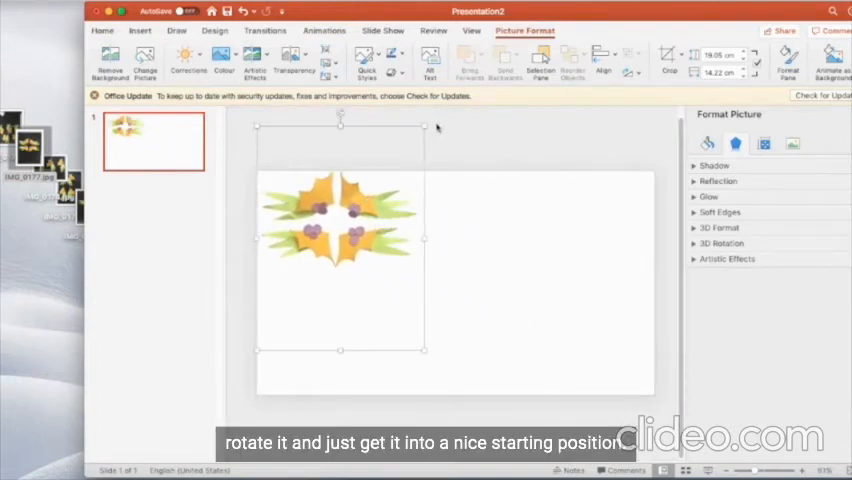
# Tilt the flower cut-out at an angle, then copy it via the right-click menu
pyautogui.moveTo(340, 115); pyautogui.dragTo(407, 125)
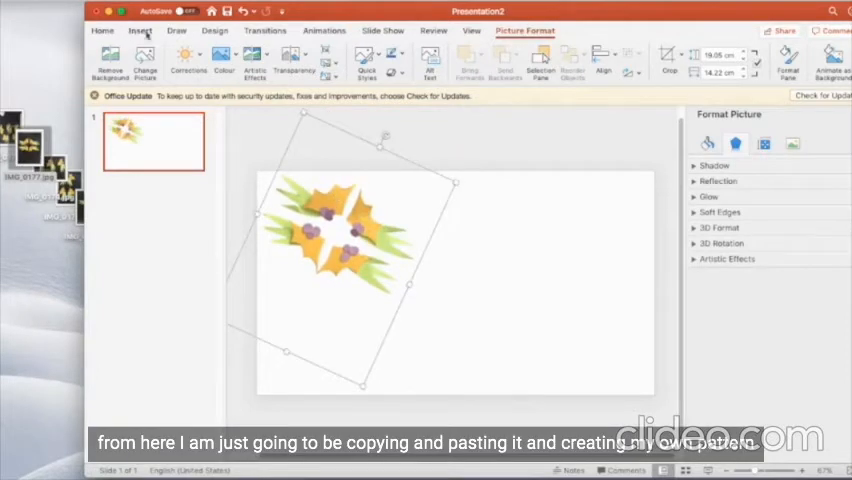
pyautogui.rightClick(340, 230)
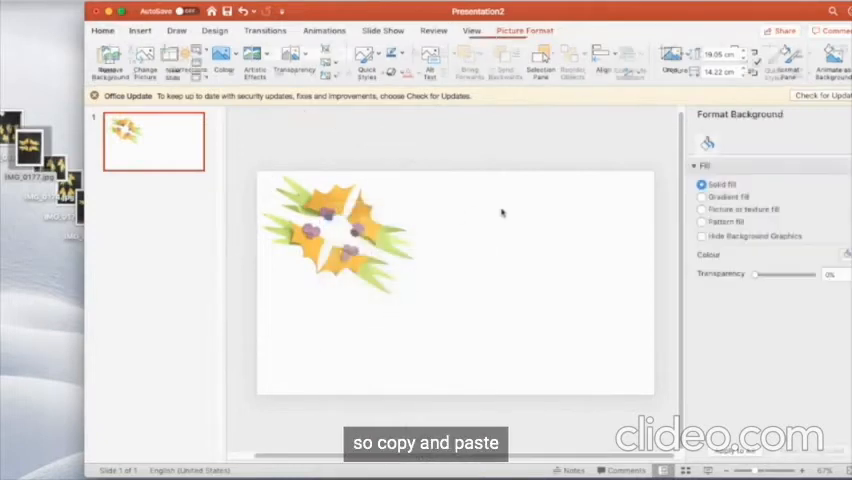
# Paste flower copies, flip horizontally, and arrange them into a four-flower mirrored pattern
pyautogui.rightClick(510, 228)
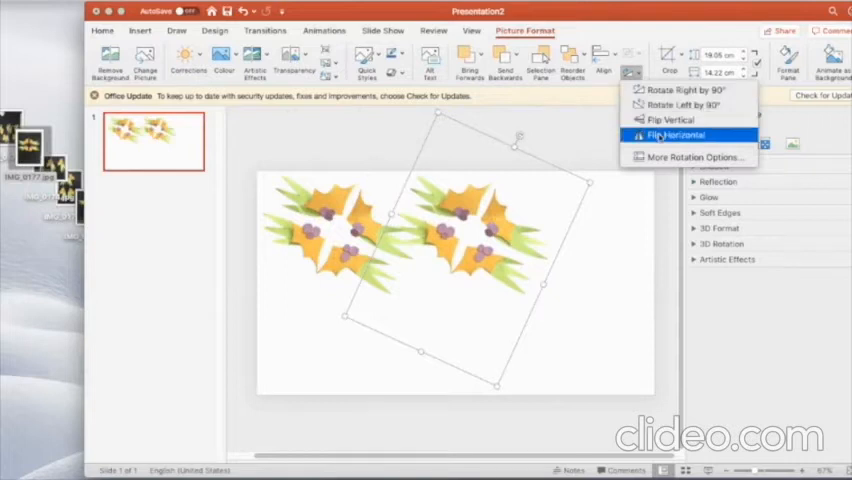
pyautogui.click(674, 135)
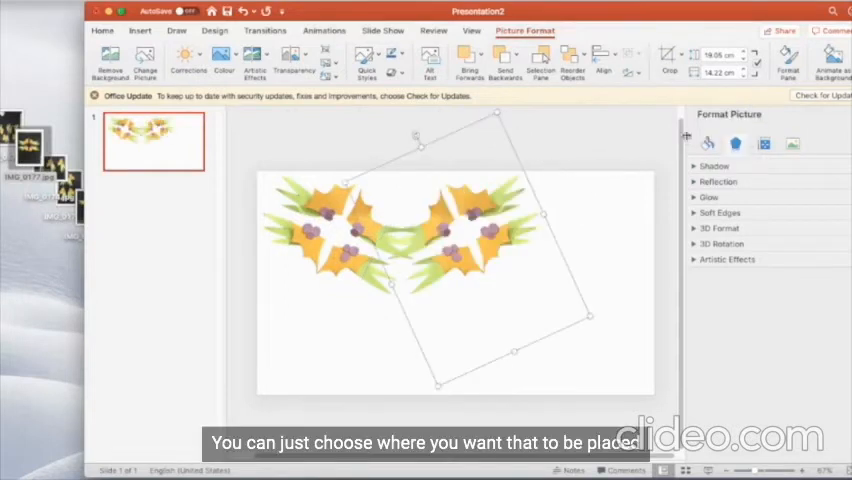
pyautogui.moveTo(455, 245); pyautogui.dragTo(490, 230)
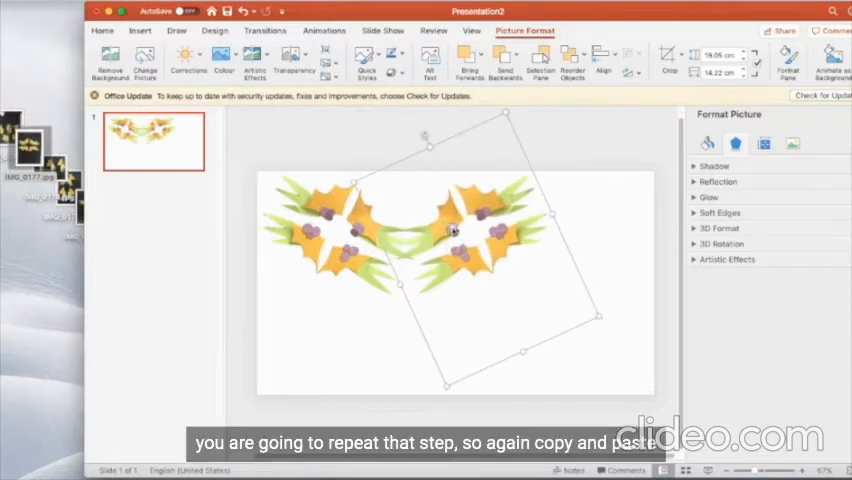
pyautogui.click(490, 338)
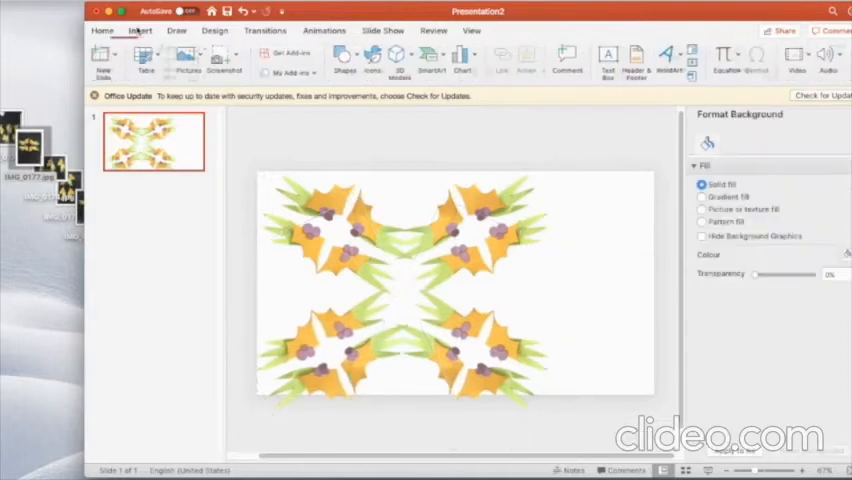
# Insert a slide-covering rectangle and fill it dark green
pyautogui.click(345, 56)
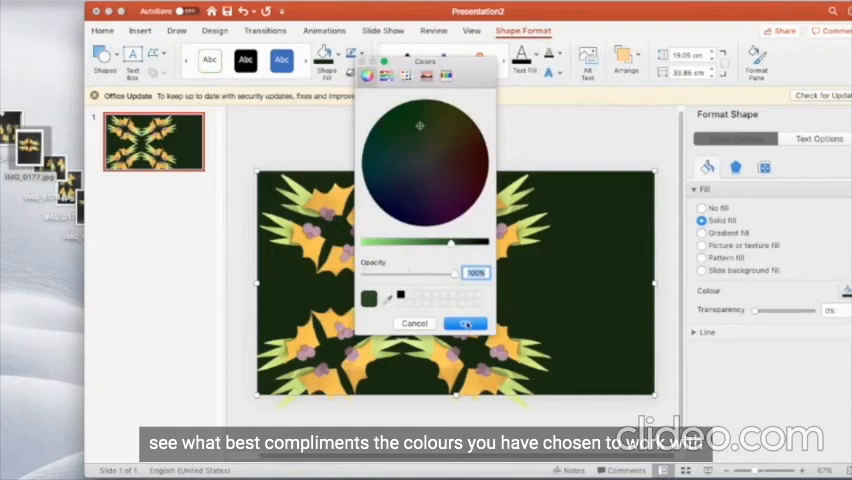
pyautogui.click(466, 323)
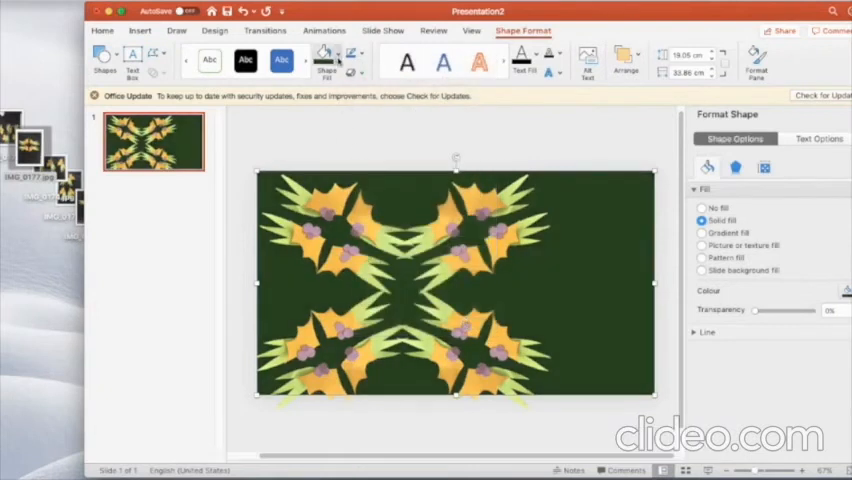
pyautogui.click(323, 55)
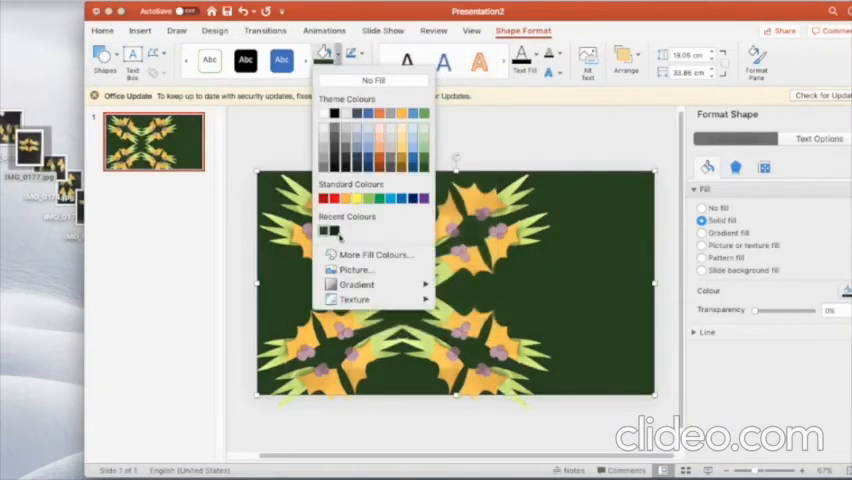
pyautogui.click(378, 254)
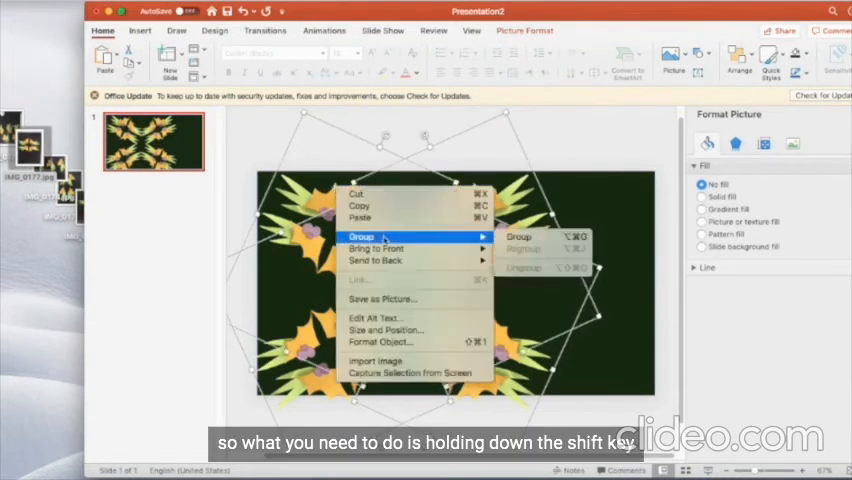
# Group the four flower pictures and scale the group into the slide's left half
pyautogui.click(359, 236)
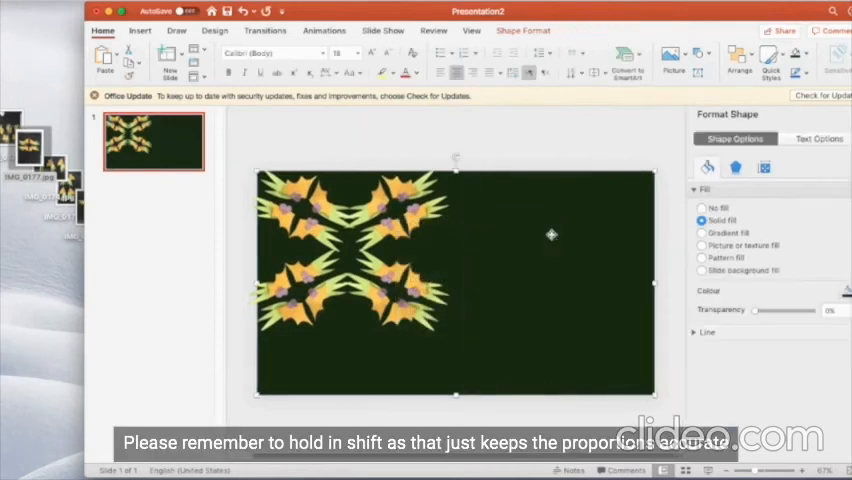
pyautogui.moveTo(578, 220)
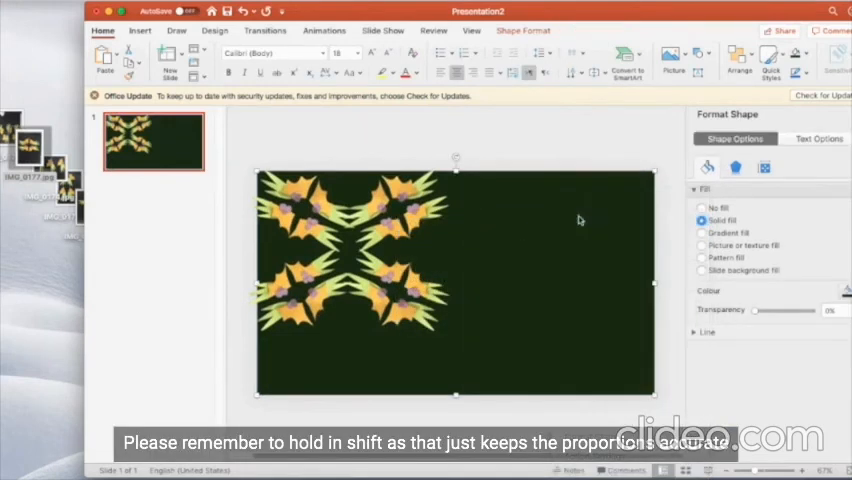